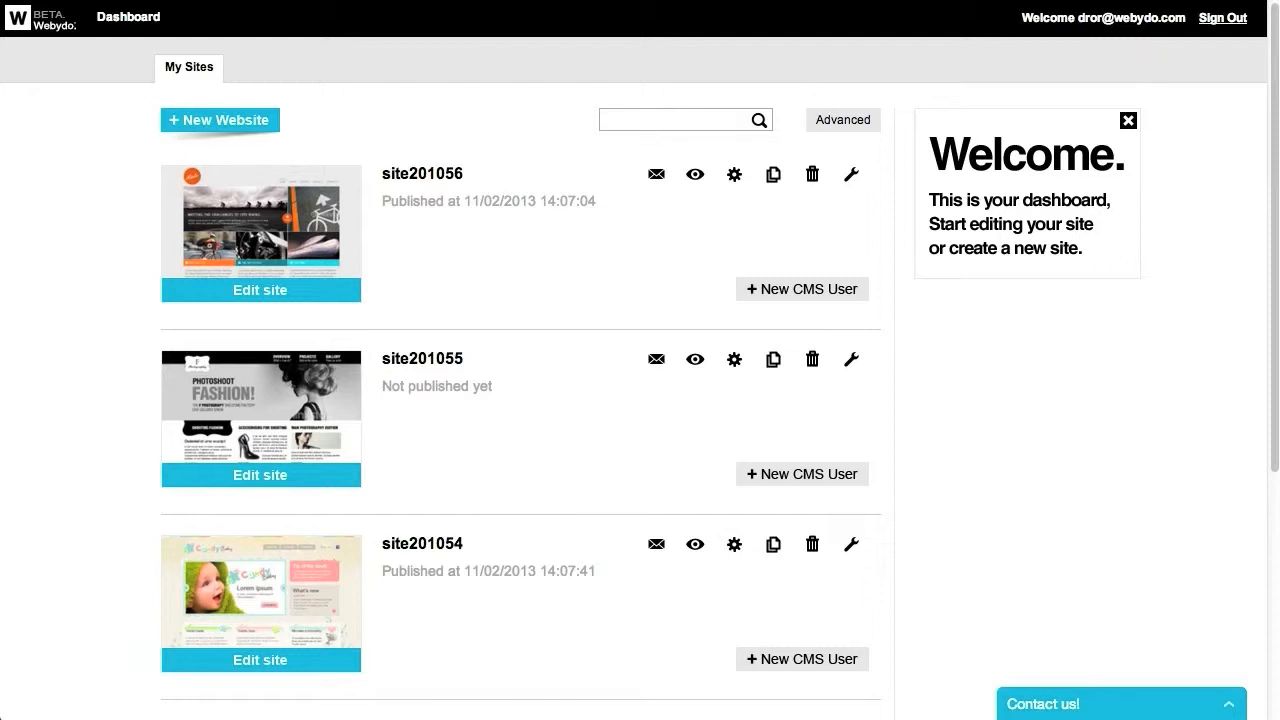
pyautogui.moveTo(224, 248)
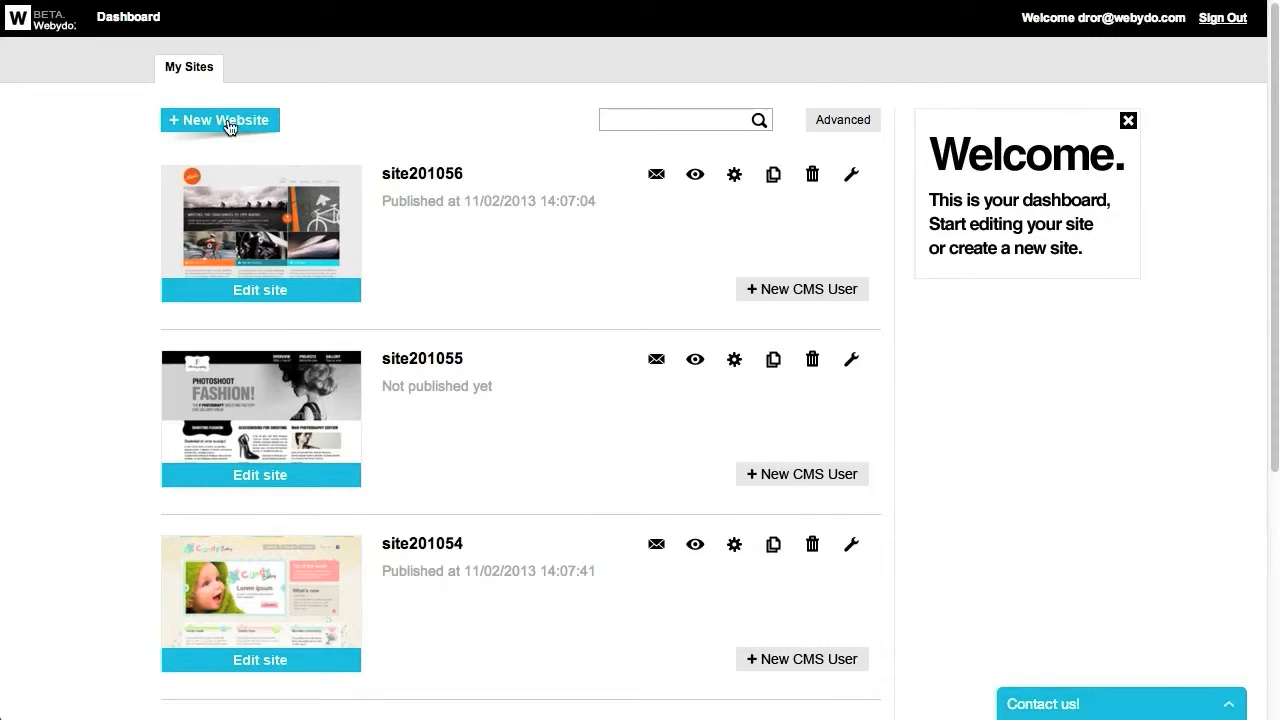
# - Start the new-site wizard, return to the dashboard, and bring up the advanced Search Site form
pyautogui.click(218, 120)
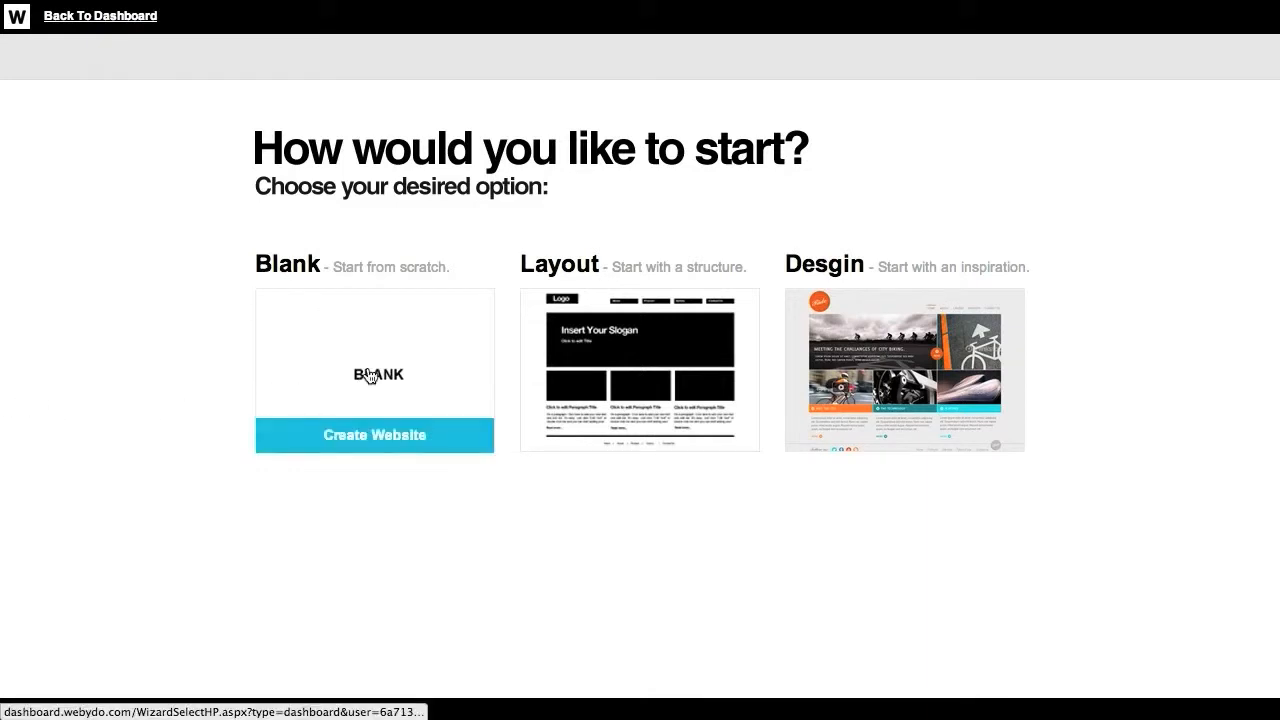
pyautogui.moveTo(396, 342)
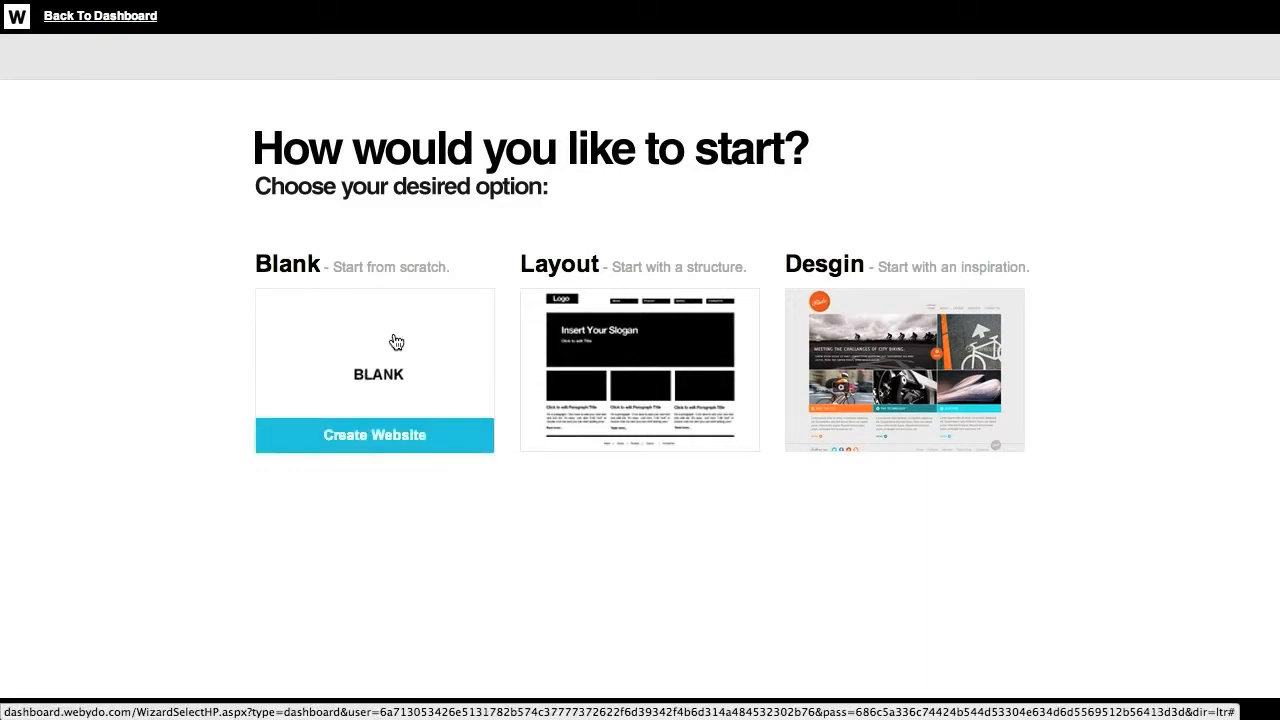
pyautogui.moveTo(638, 344)
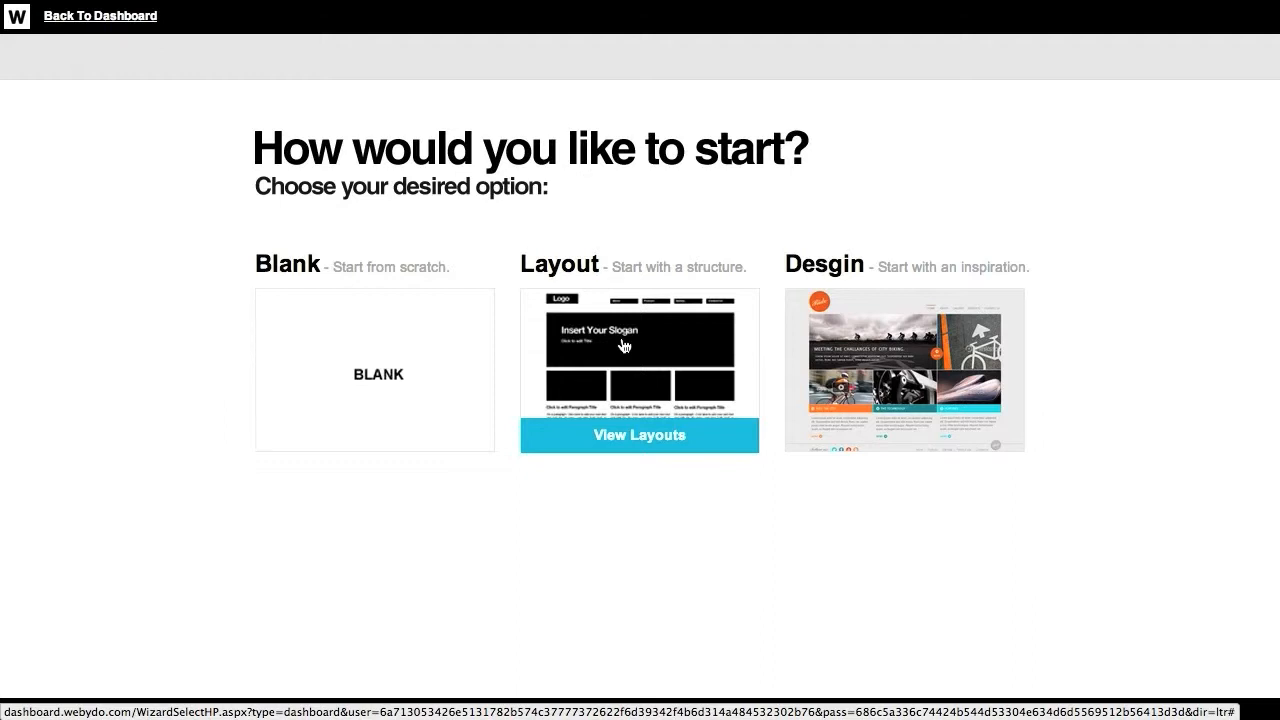
pyautogui.moveTo(904, 356)
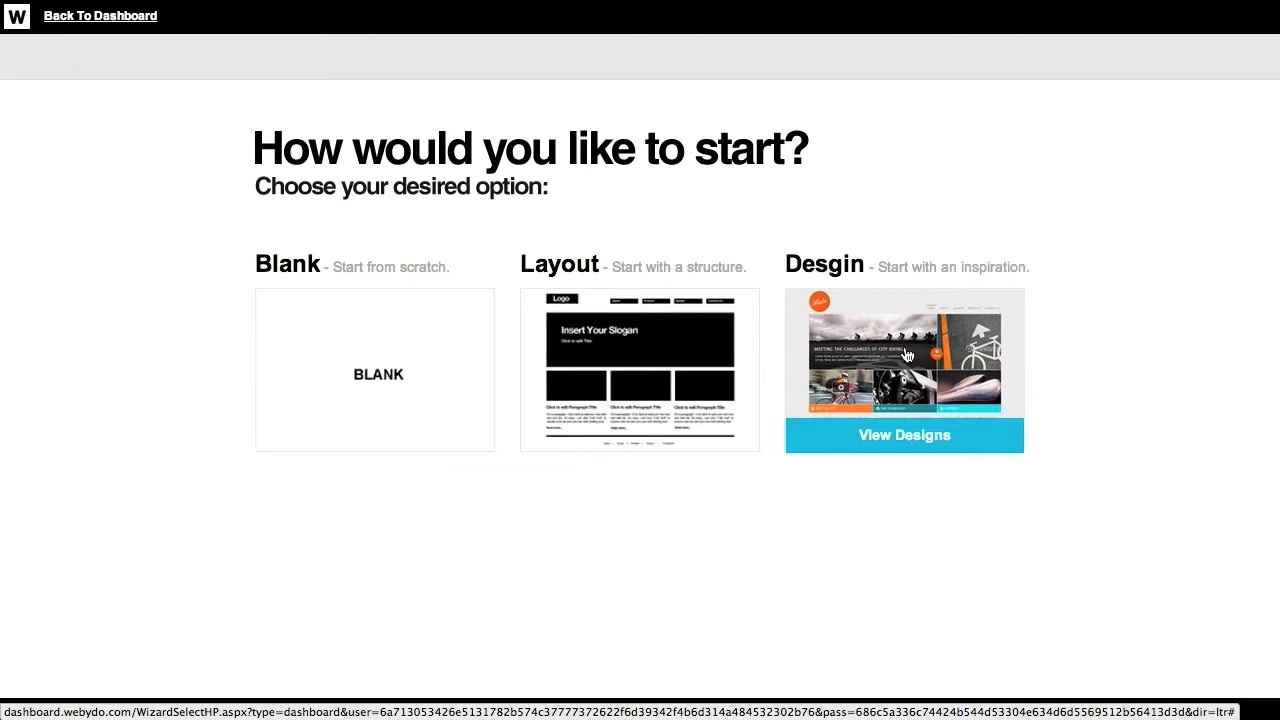
pyautogui.click(100, 16)
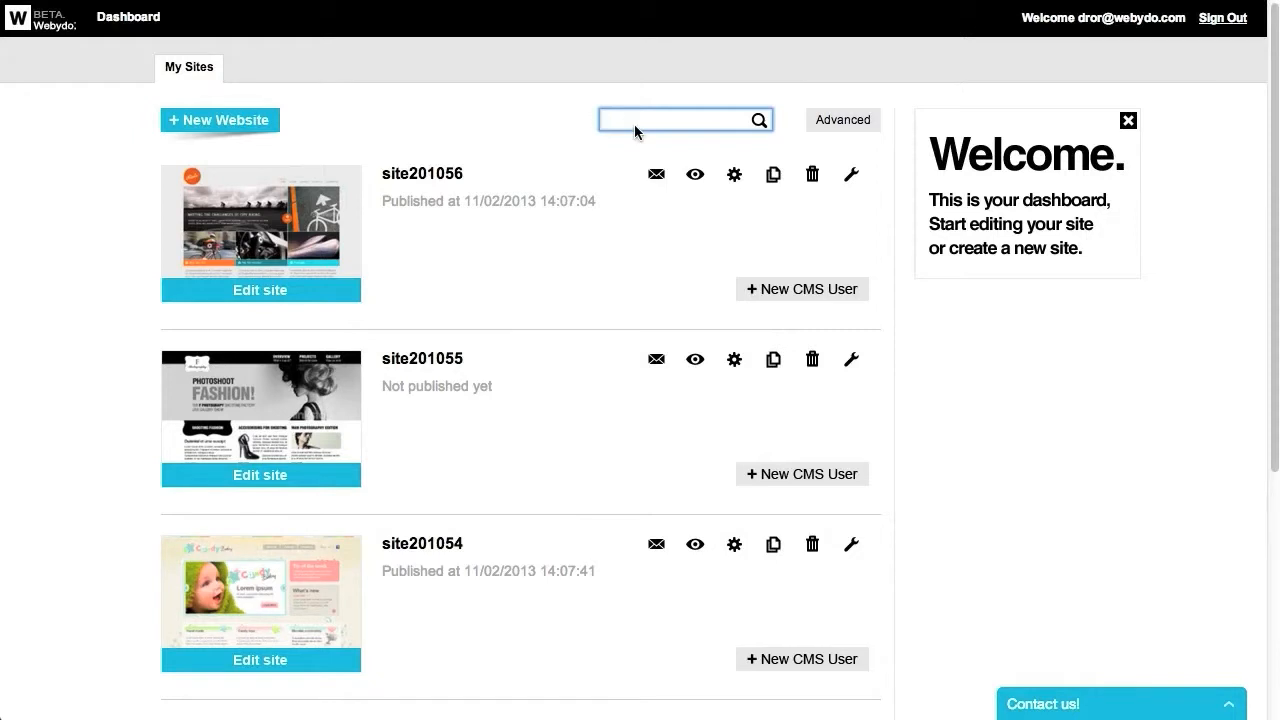
pyautogui.moveTo(844, 138)
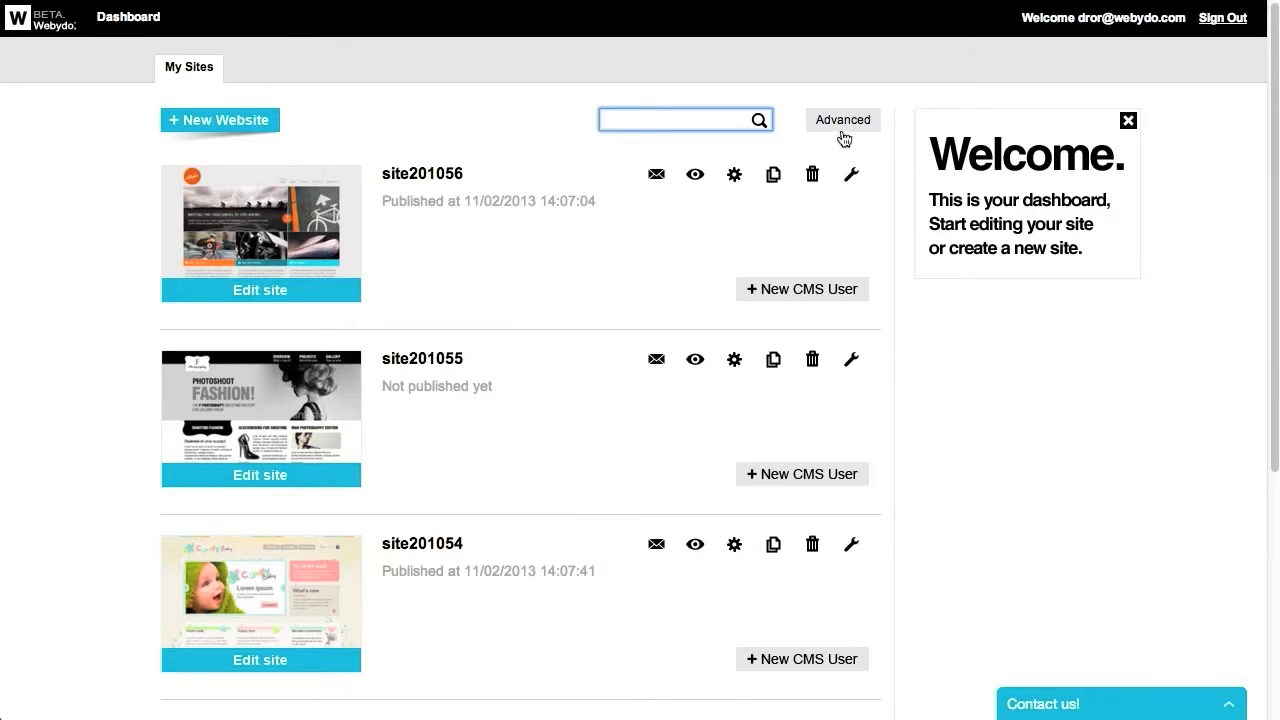
pyautogui.click(842, 120)
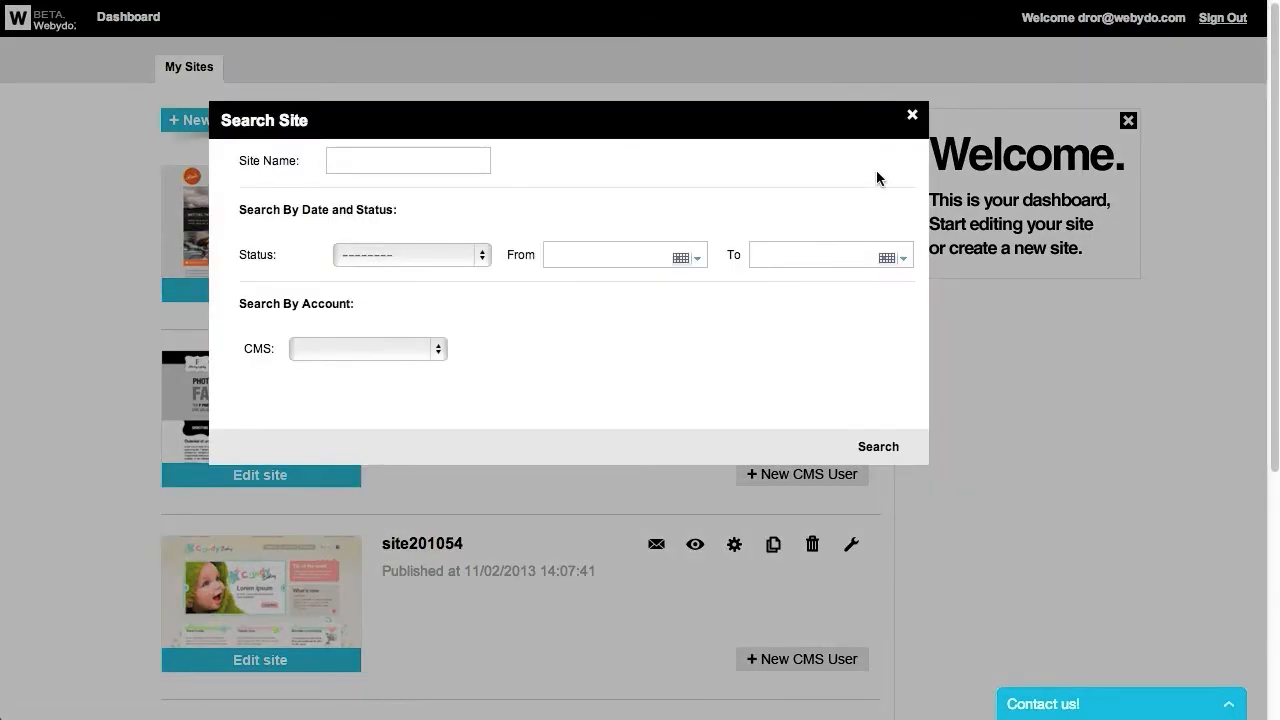
# - Dismiss the Search Site form and view the inbox for site201056
pyautogui.click(912, 114)
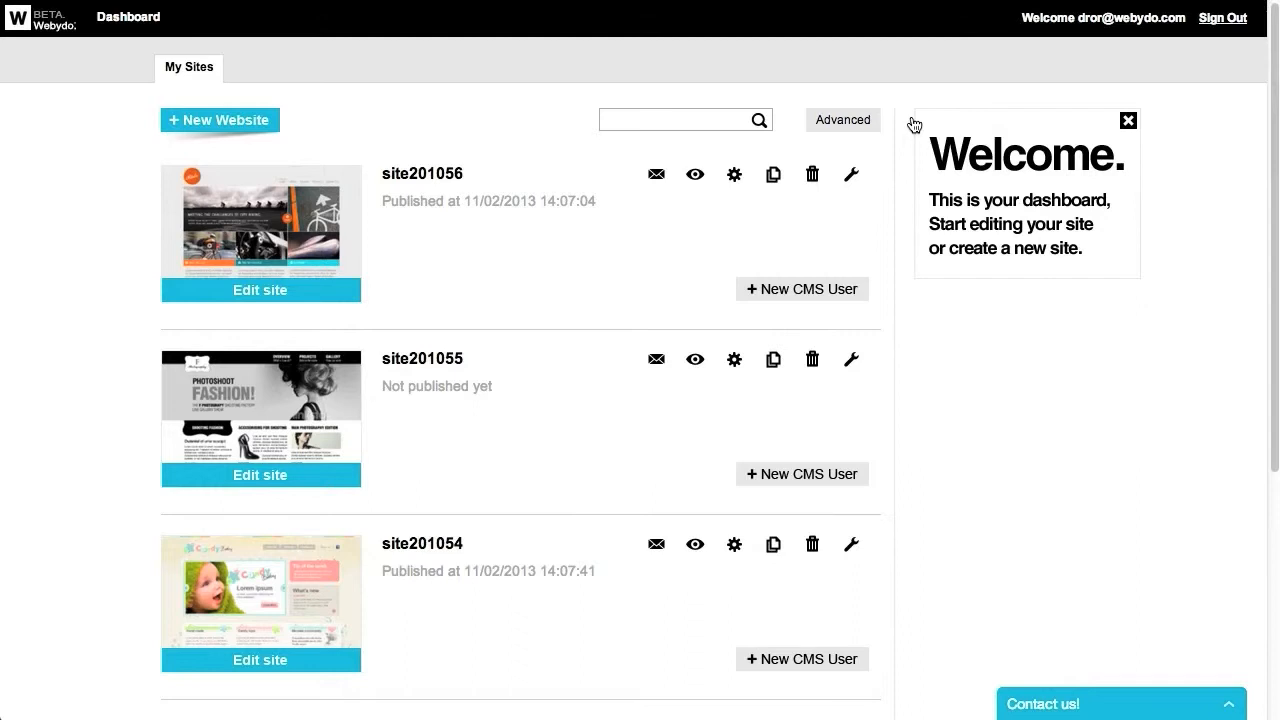
pyautogui.moveTo(658, 200)
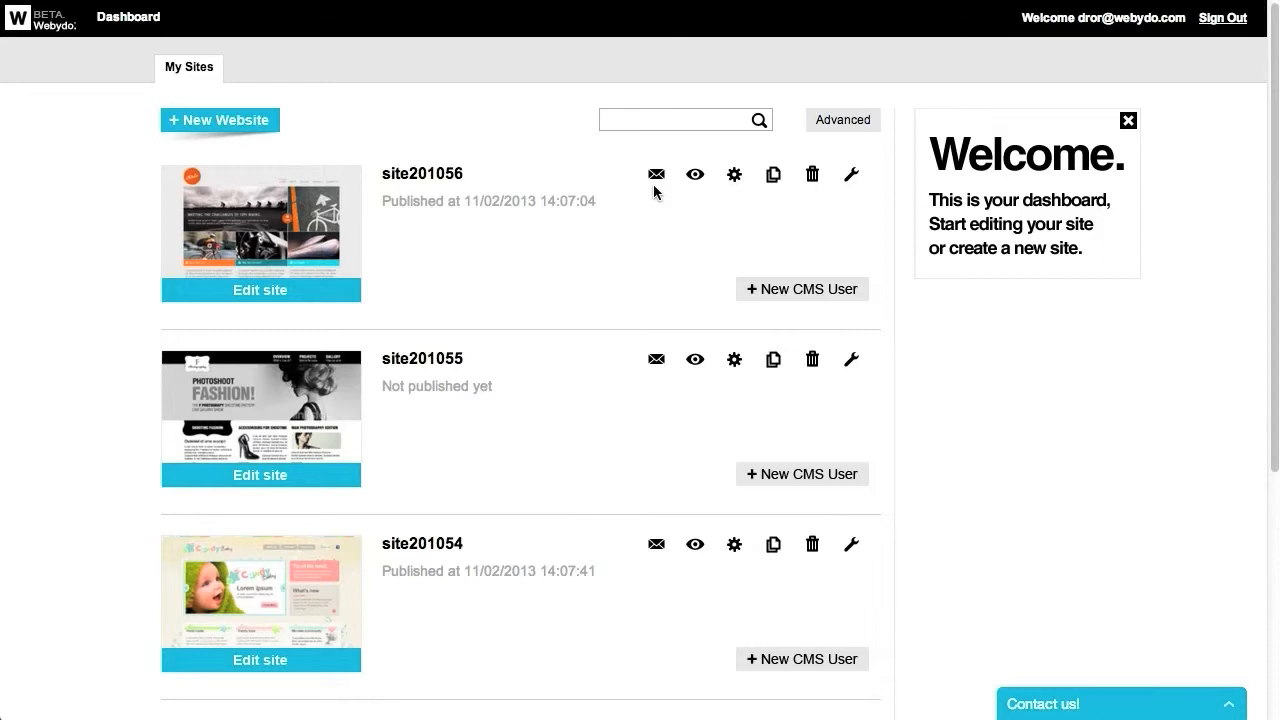
pyautogui.click(656, 174)
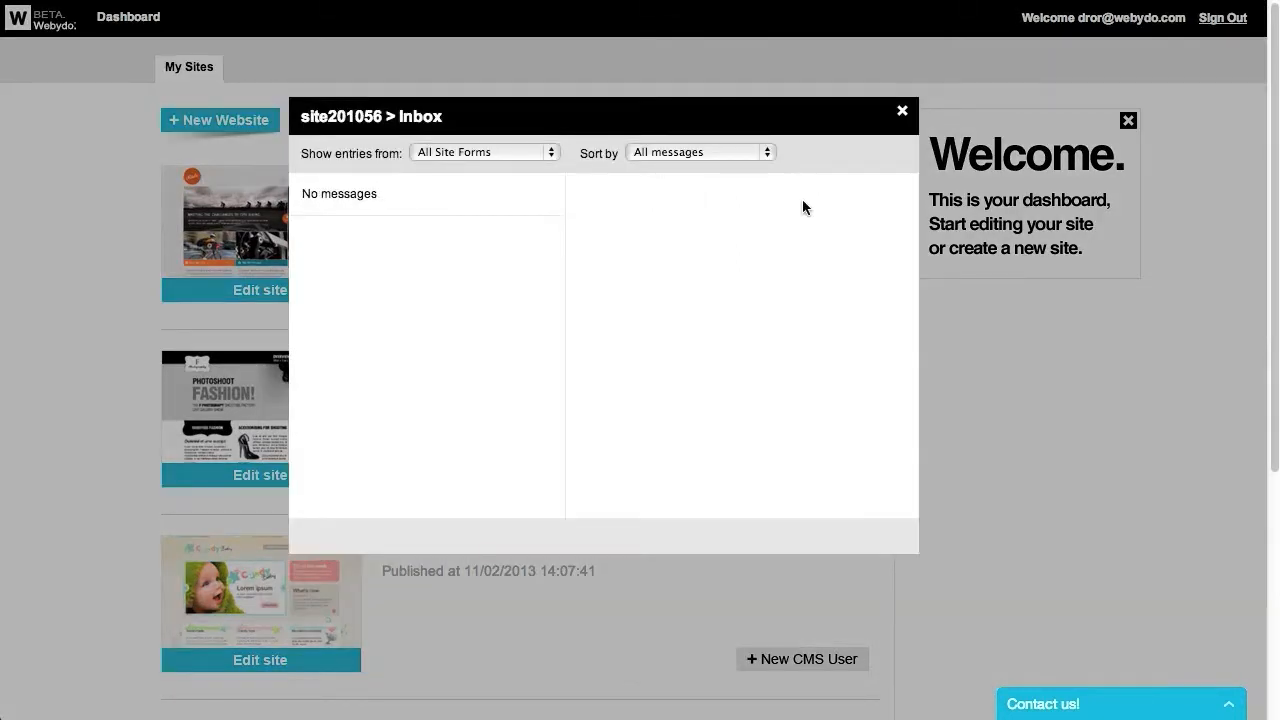
pyautogui.moveTo(878, 156)
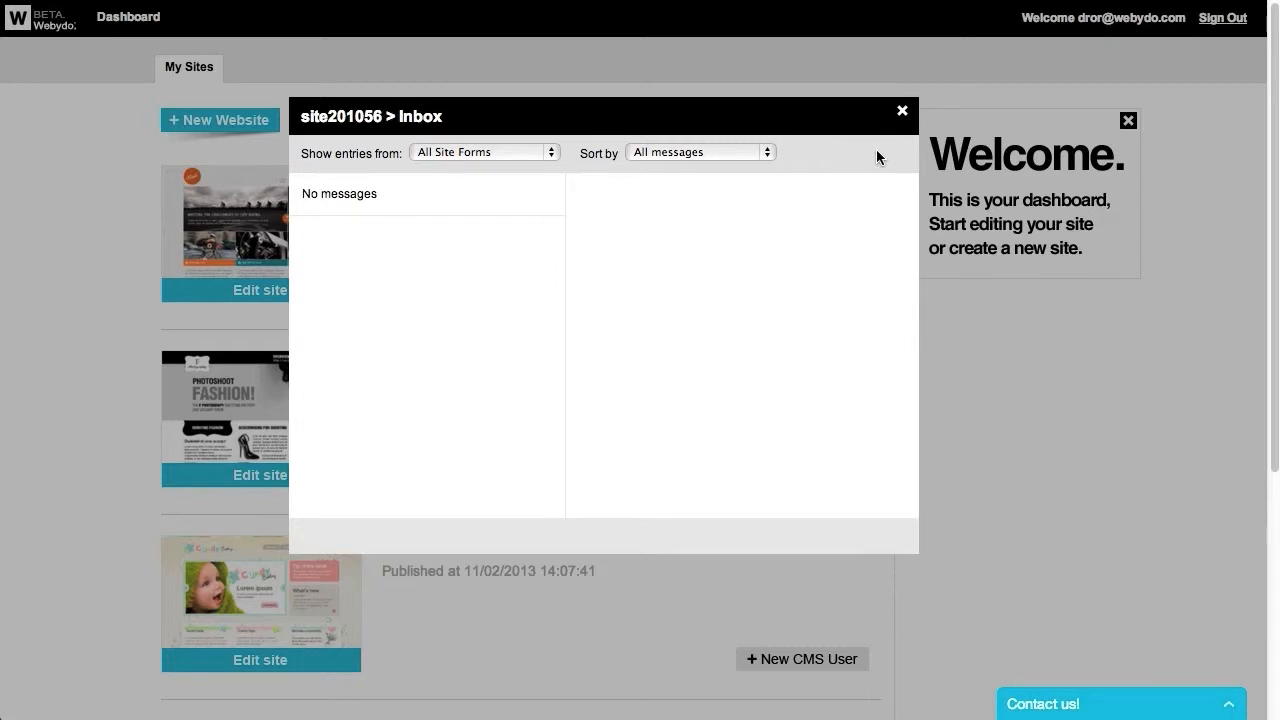
# - Close the site201056 inbox and return to the site list's action icons
pyautogui.click(900, 112)
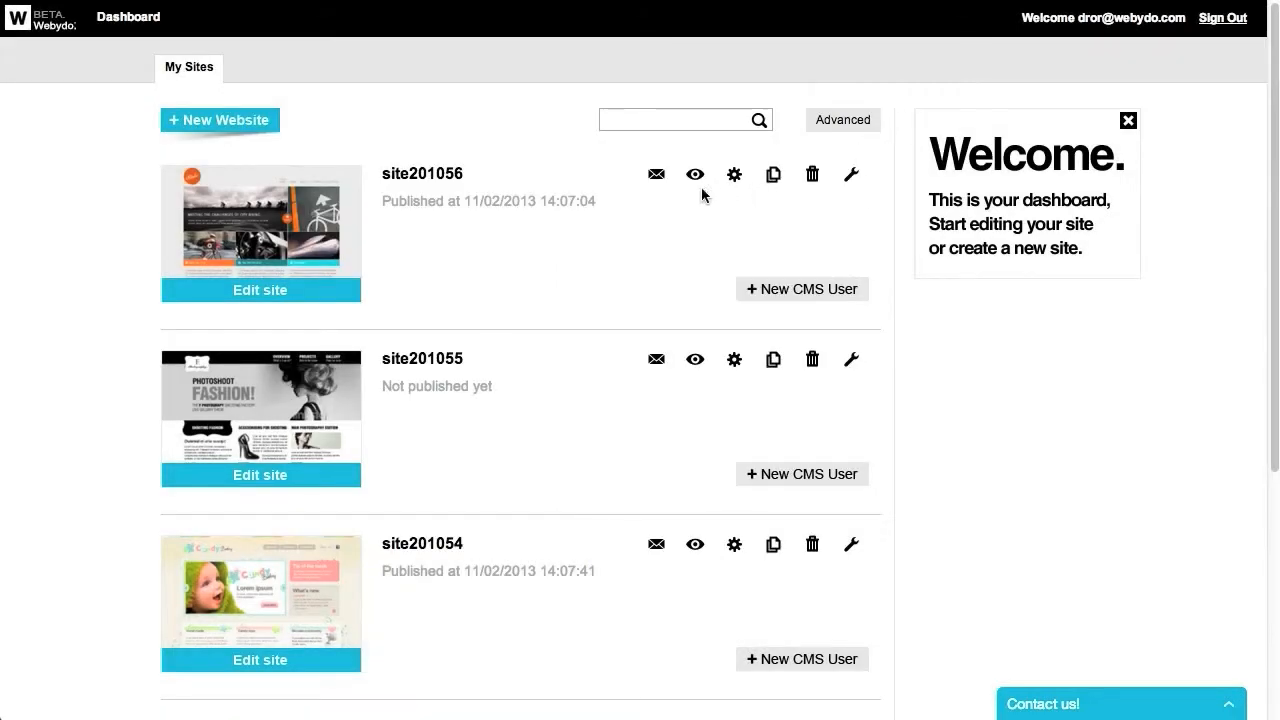
pyautogui.click(696, 172)
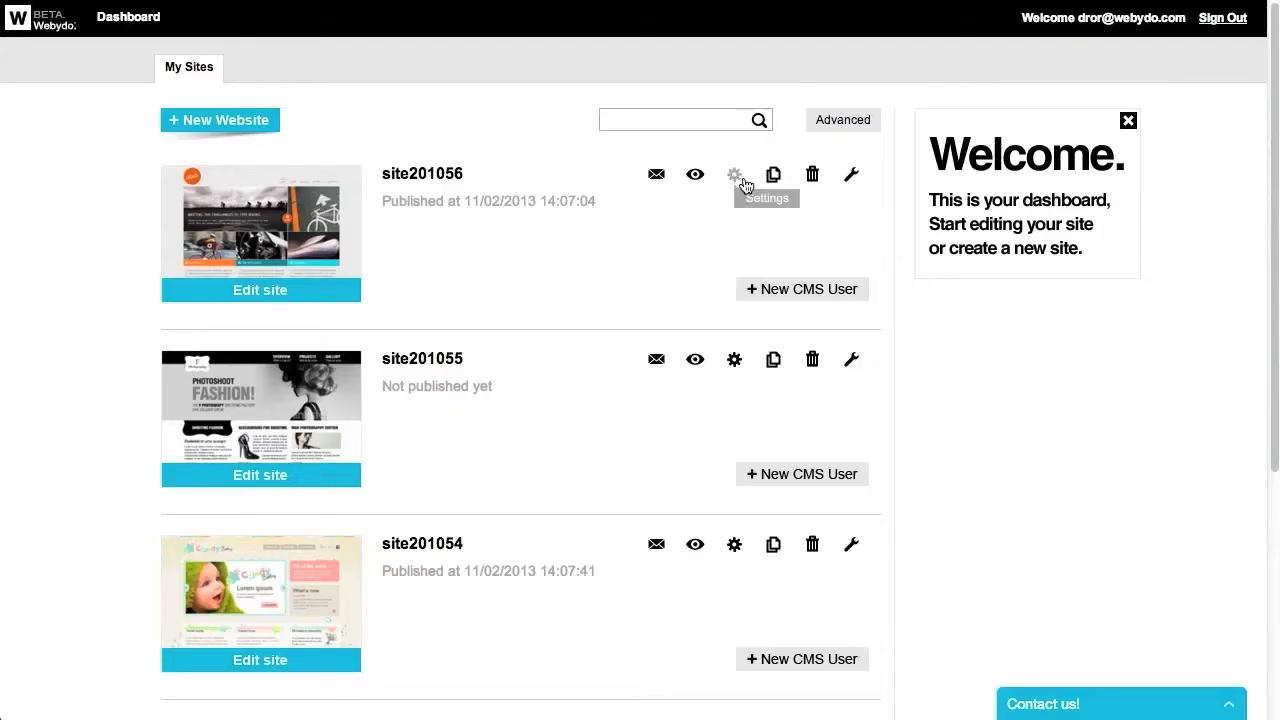
# - Show the General settings of site201056 with its title, logo and active status
pyautogui.click(734, 172)
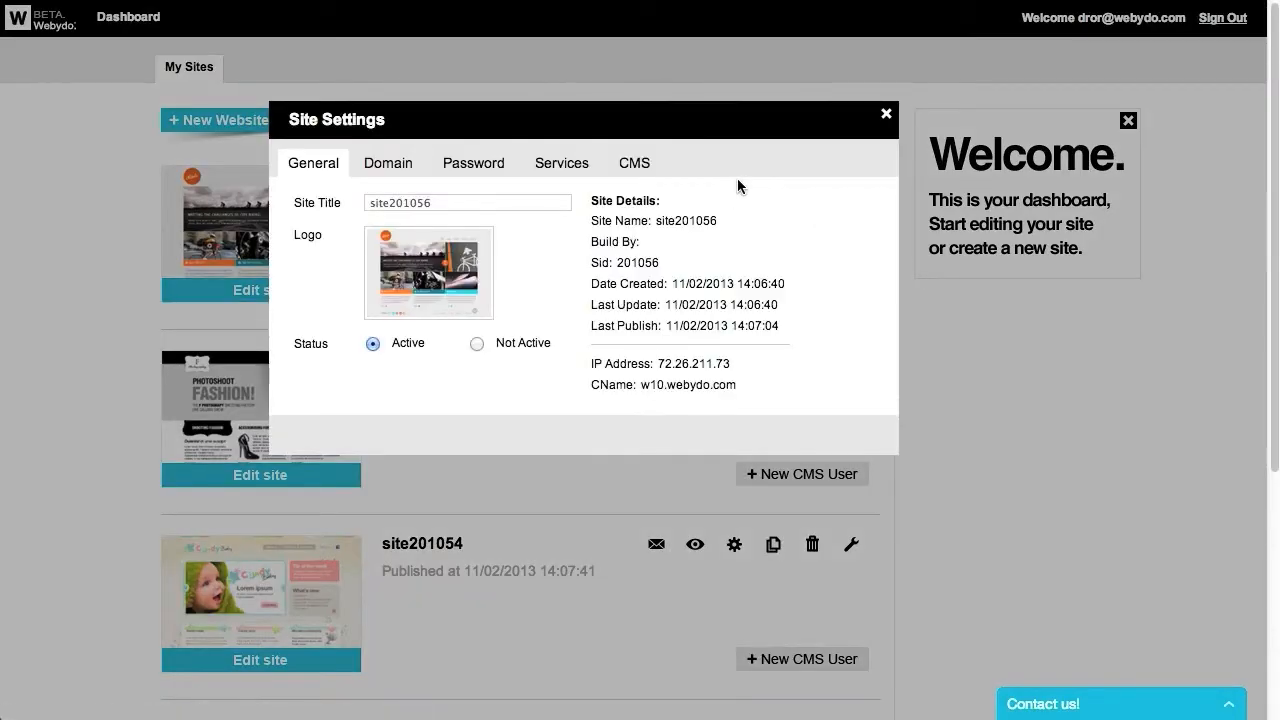
pyautogui.moveTo(390, 188)
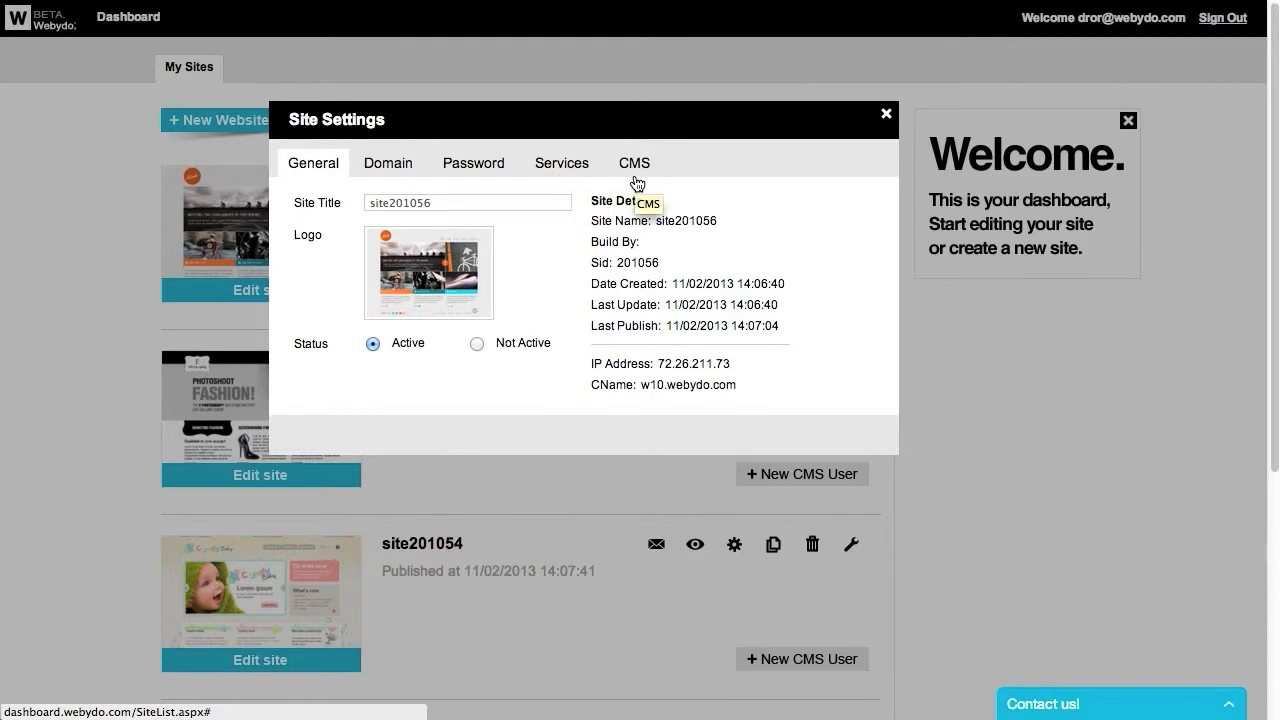
pyautogui.moveTo(734, 200)
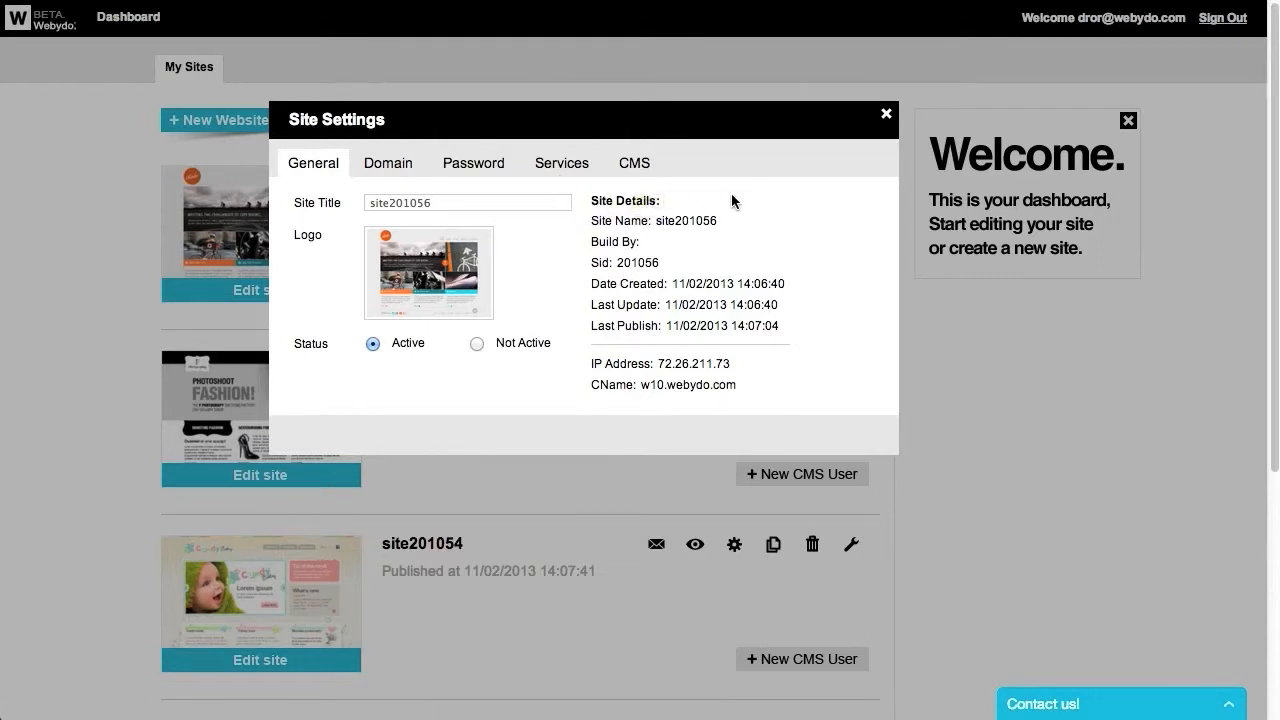
pyautogui.moveTo(462, 374)
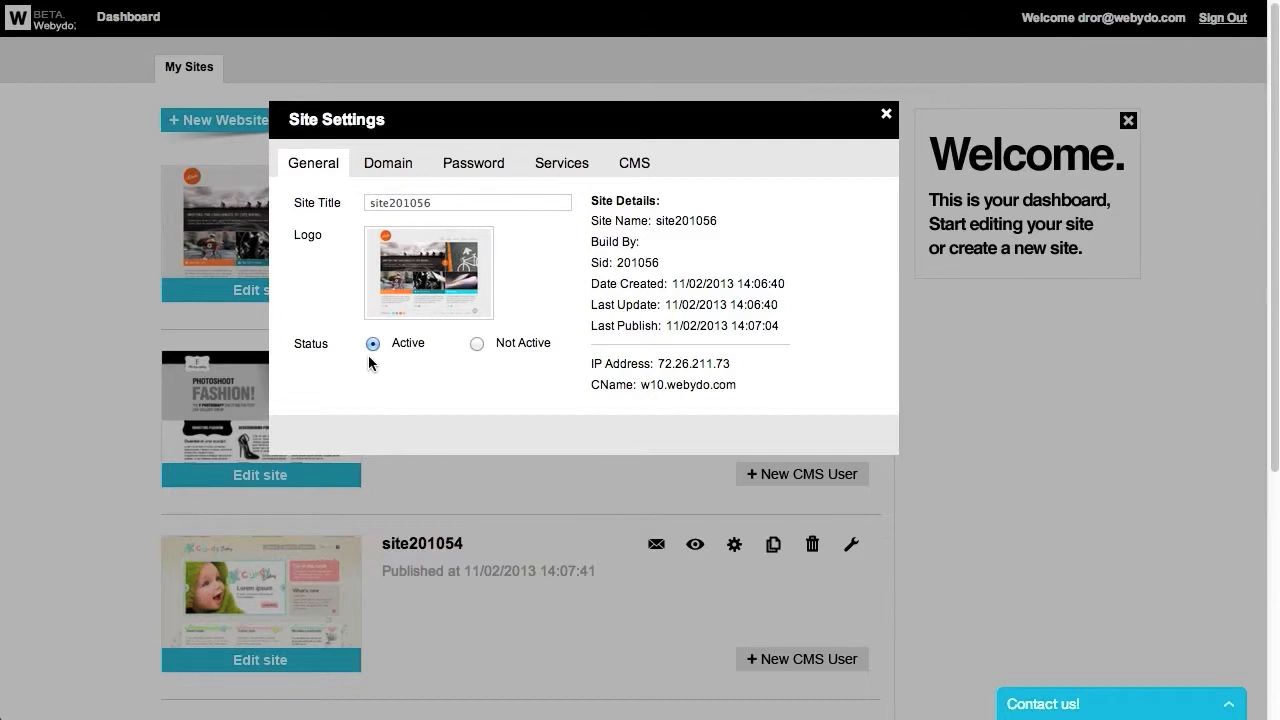
pyautogui.moveTo(478, 362)
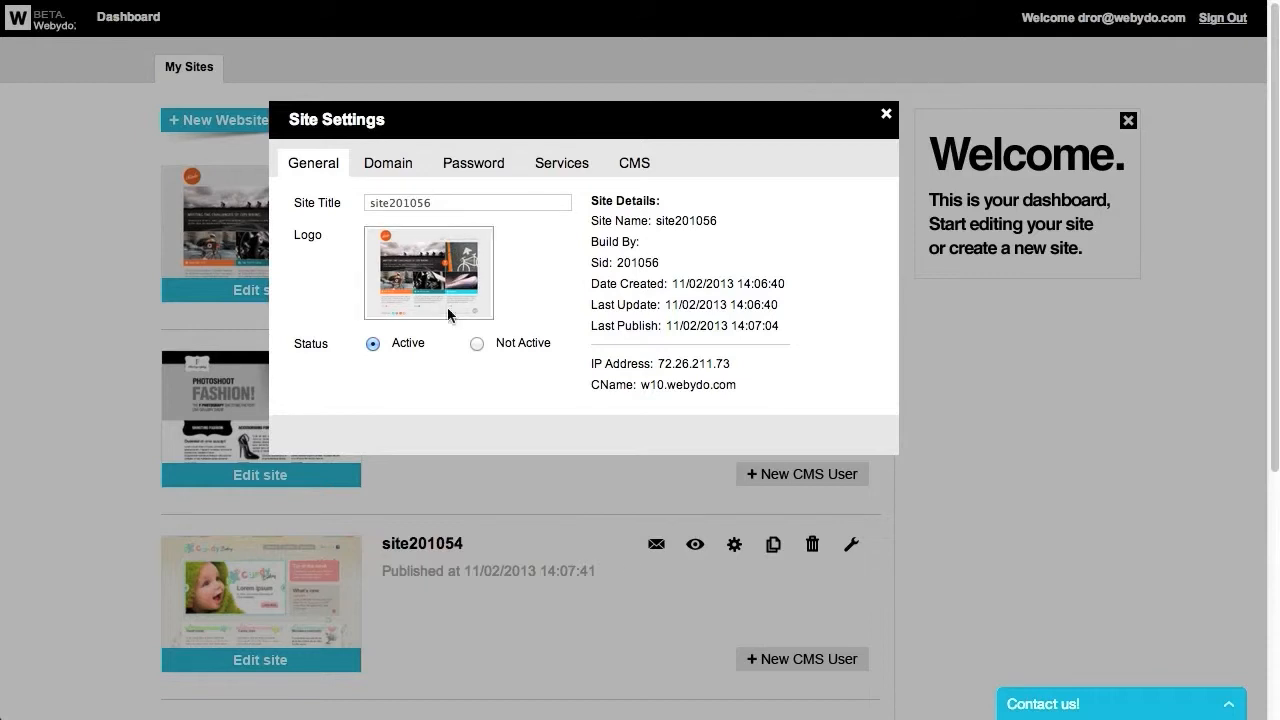
# - Review the Domain list and the new/confirm password fields of site201056
pyautogui.click(388, 162)
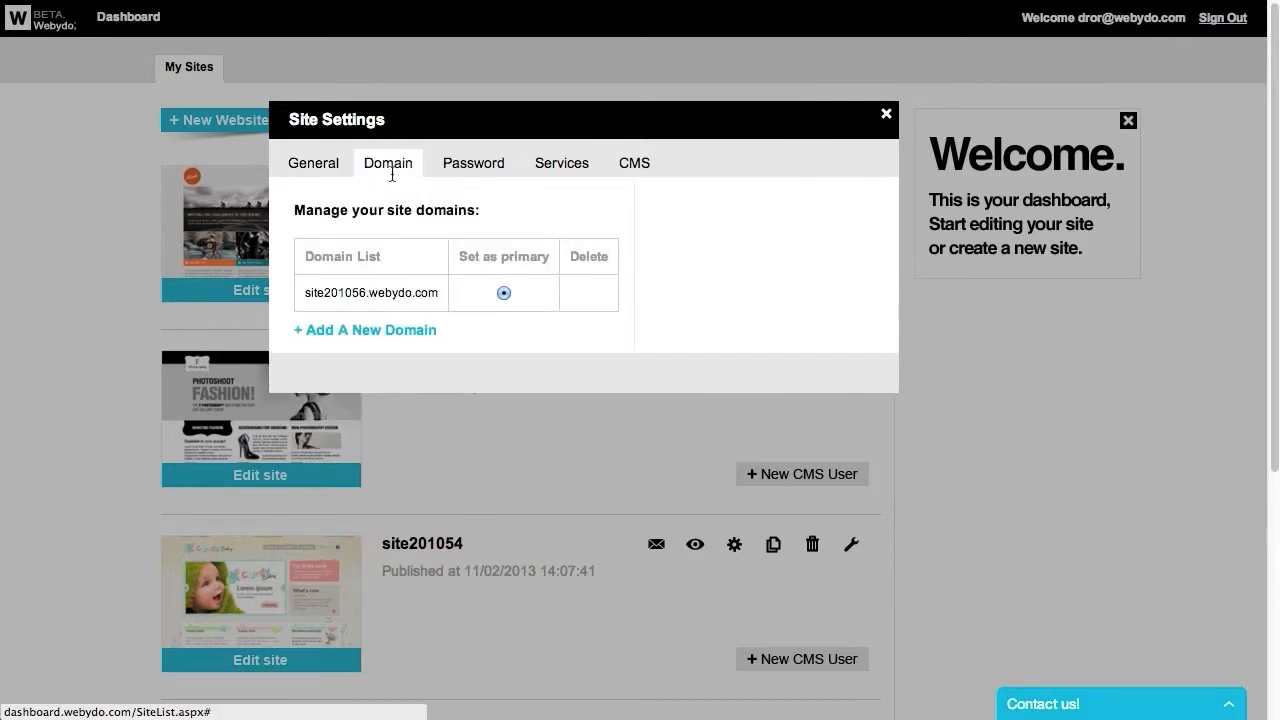
pyautogui.moveTo(364, 348)
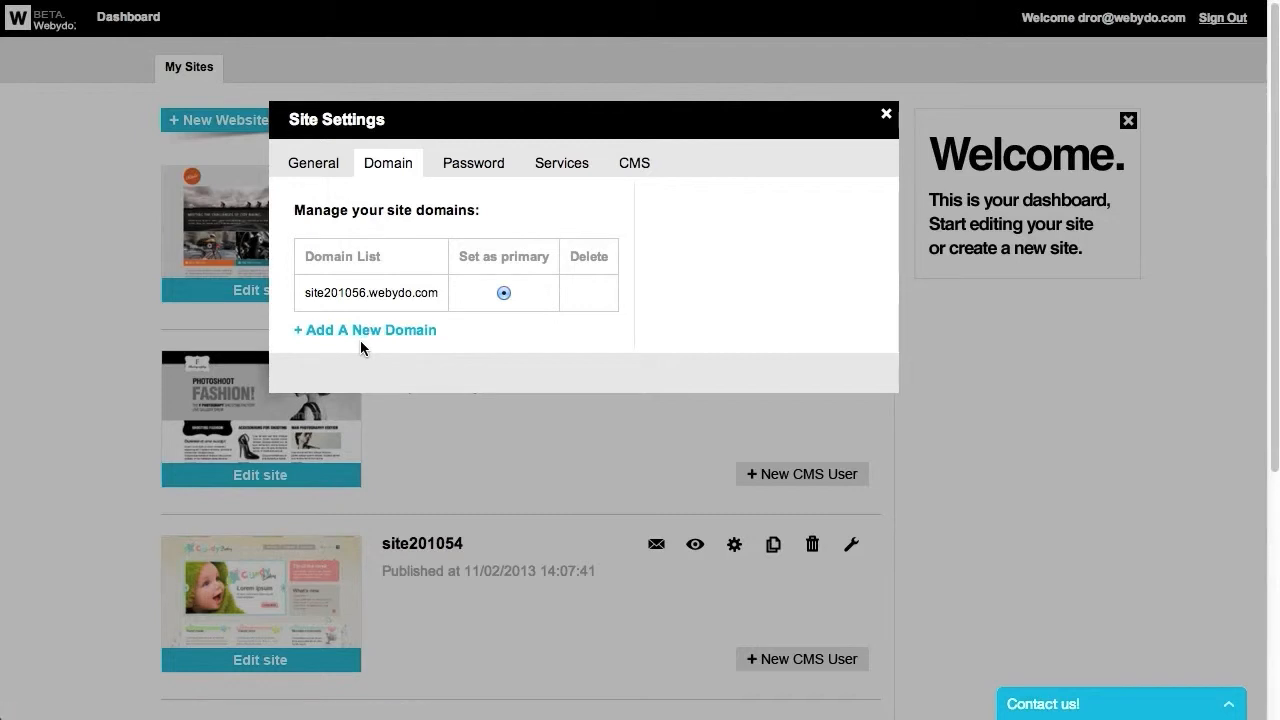
pyautogui.click(472, 162)
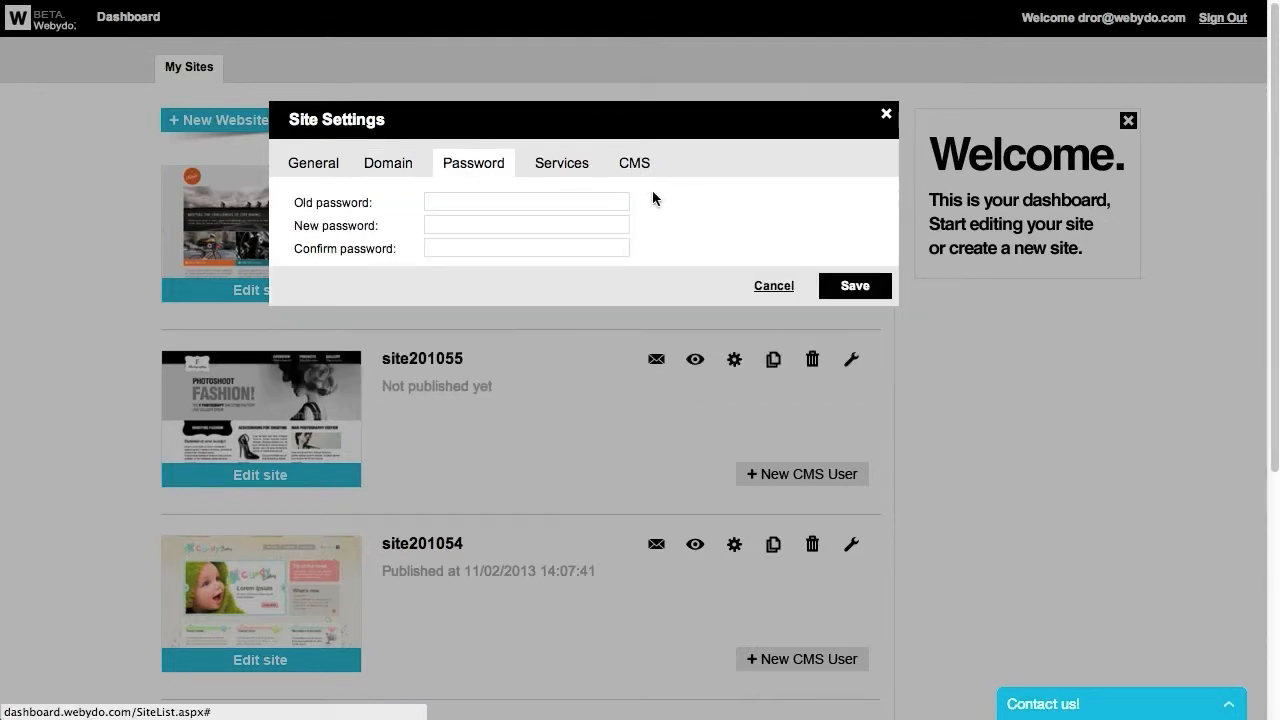
pyautogui.click(526, 224)
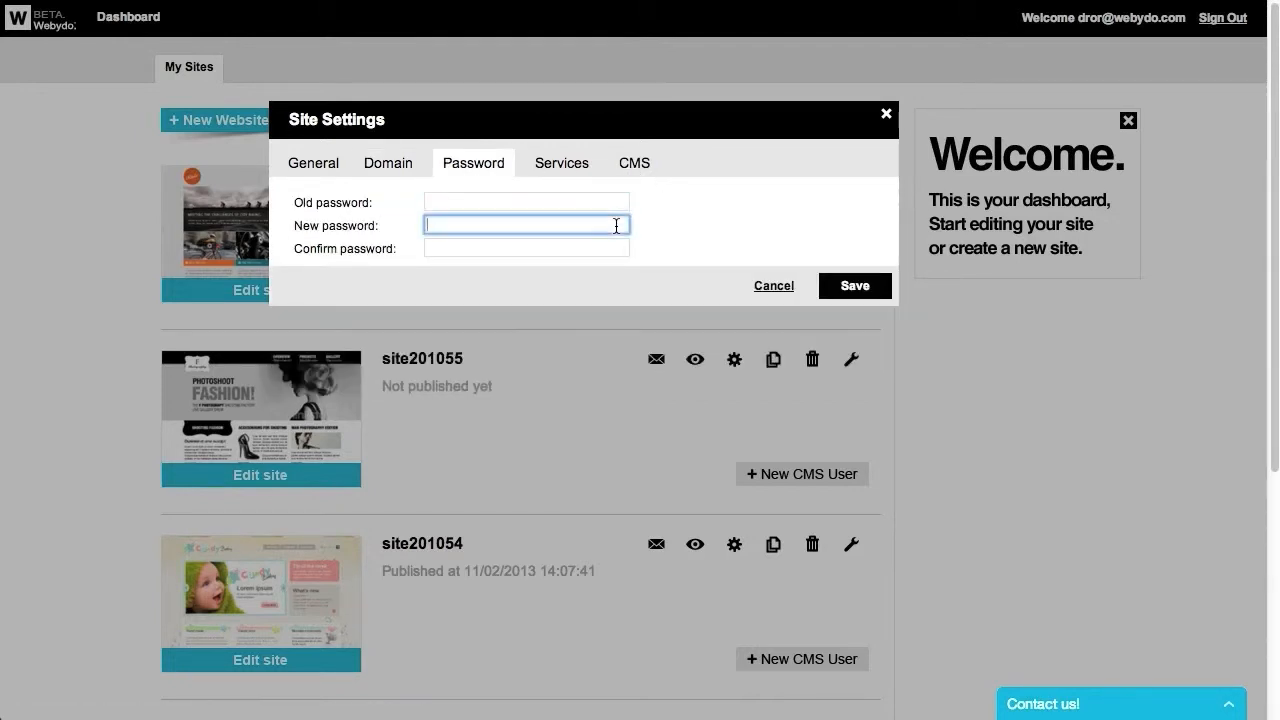
pyautogui.click(526, 248)
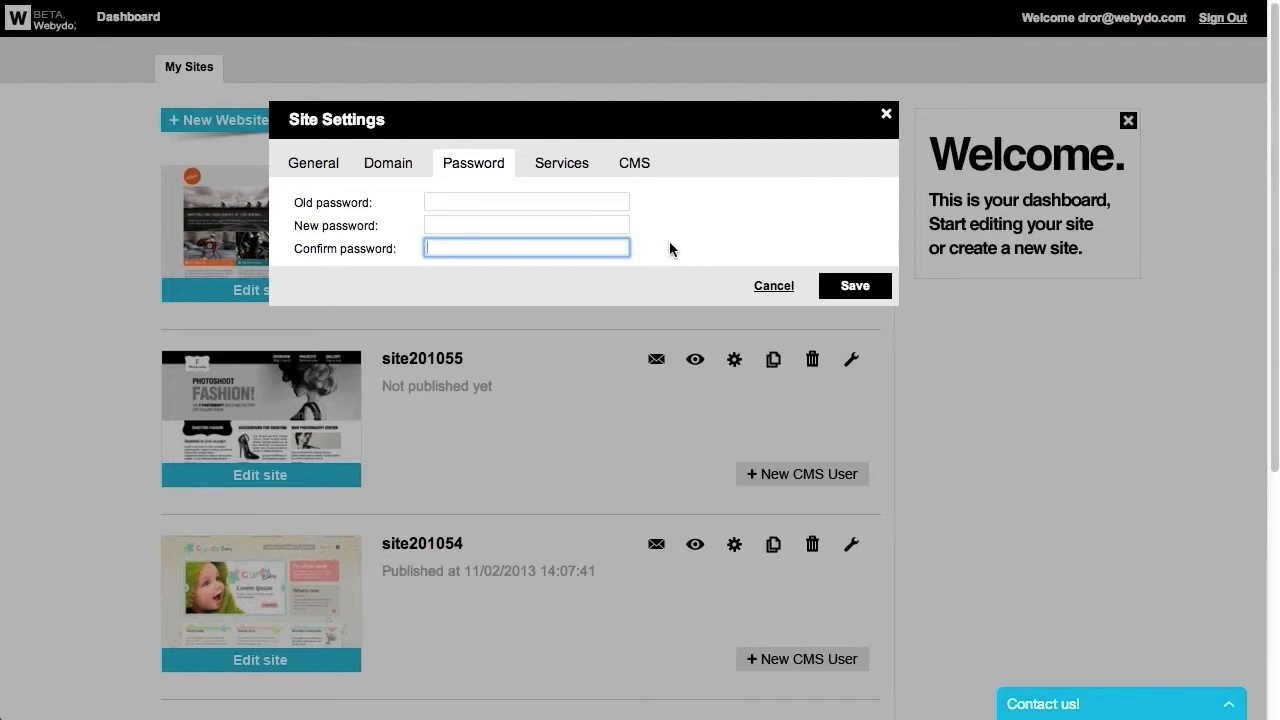
# - Review the Services fields for Google Analytics, Webmaster Tool and Google Apps verification codes
pyautogui.click(560, 162)
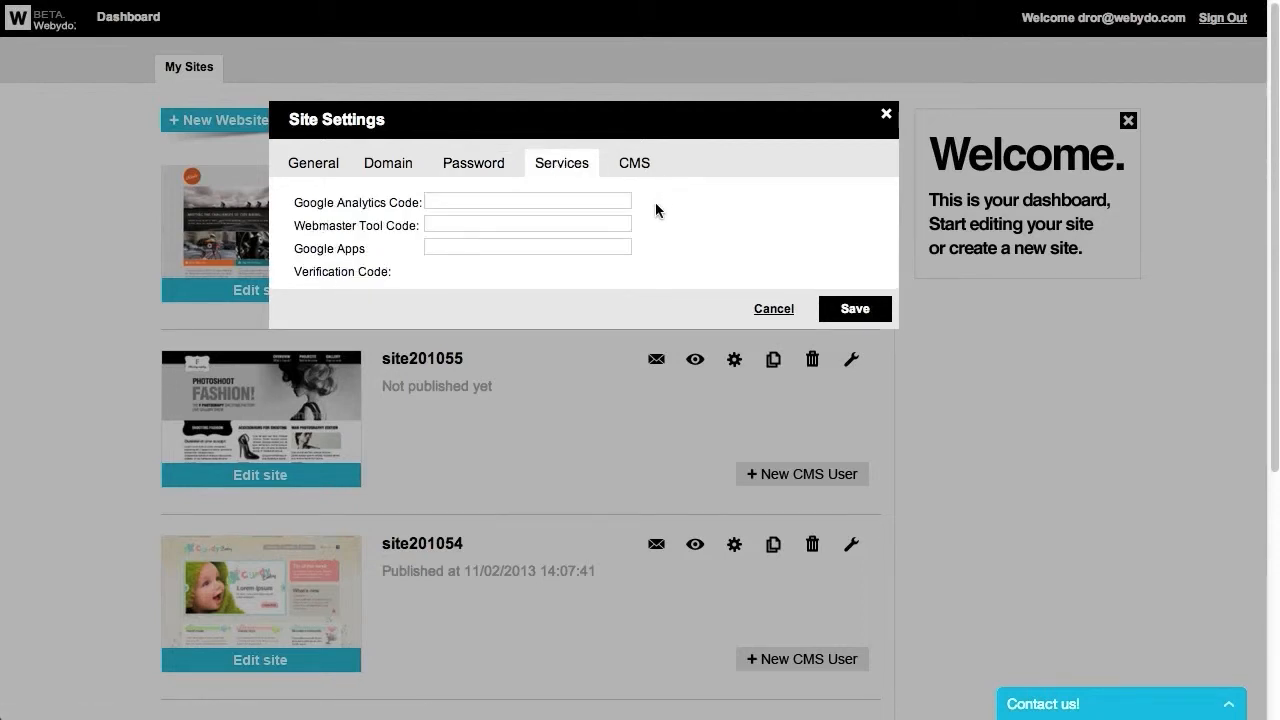
pyautogui.click(528, 200)
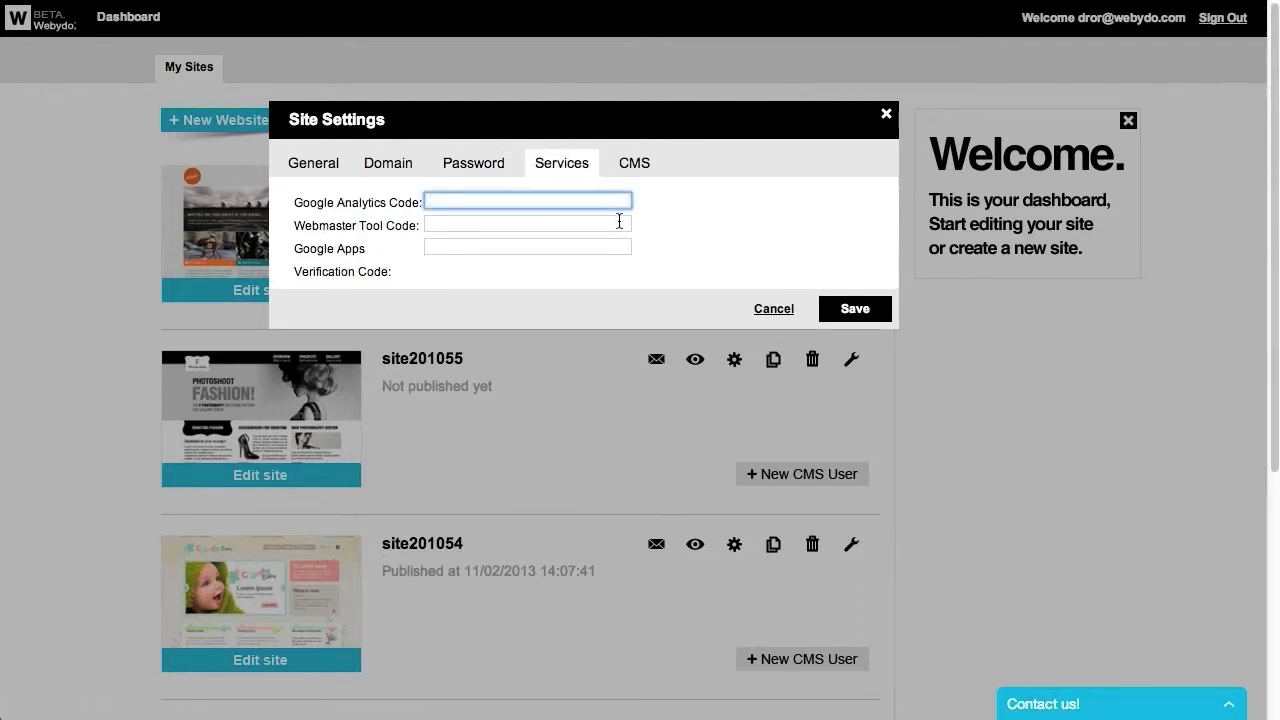
pyautogui.click(528, 224)
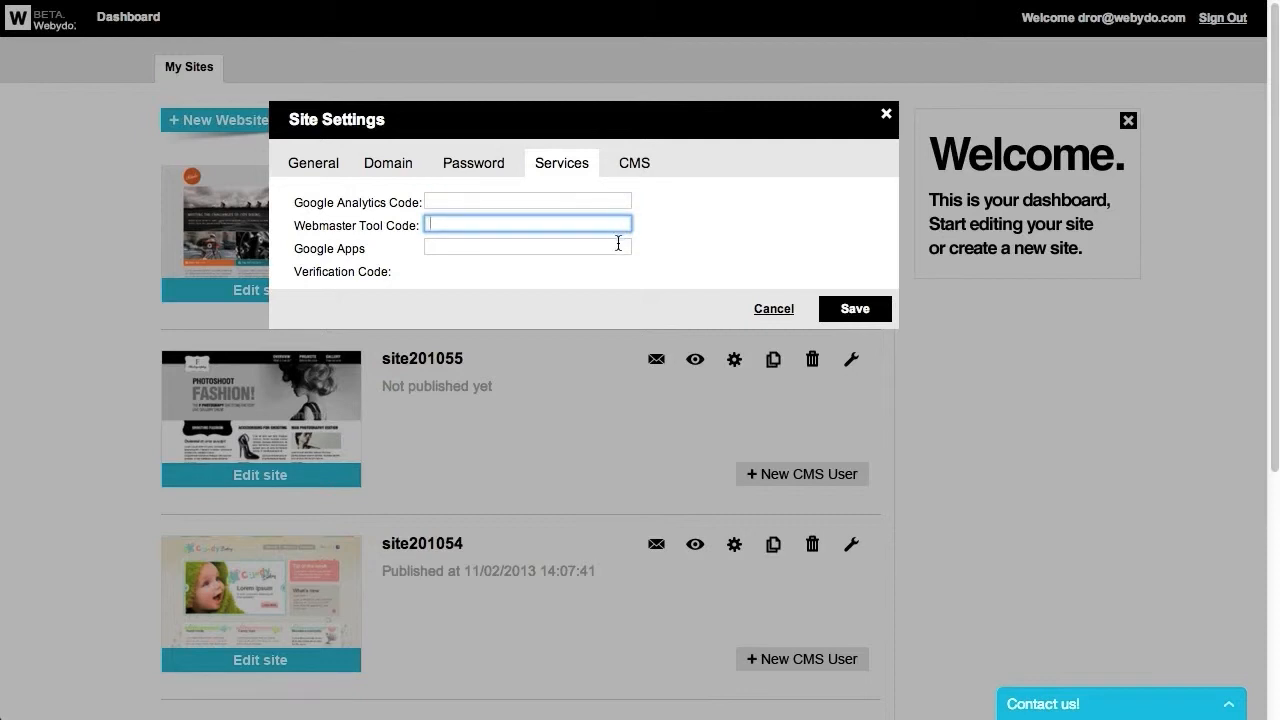
pyautogui.click(528, 246)
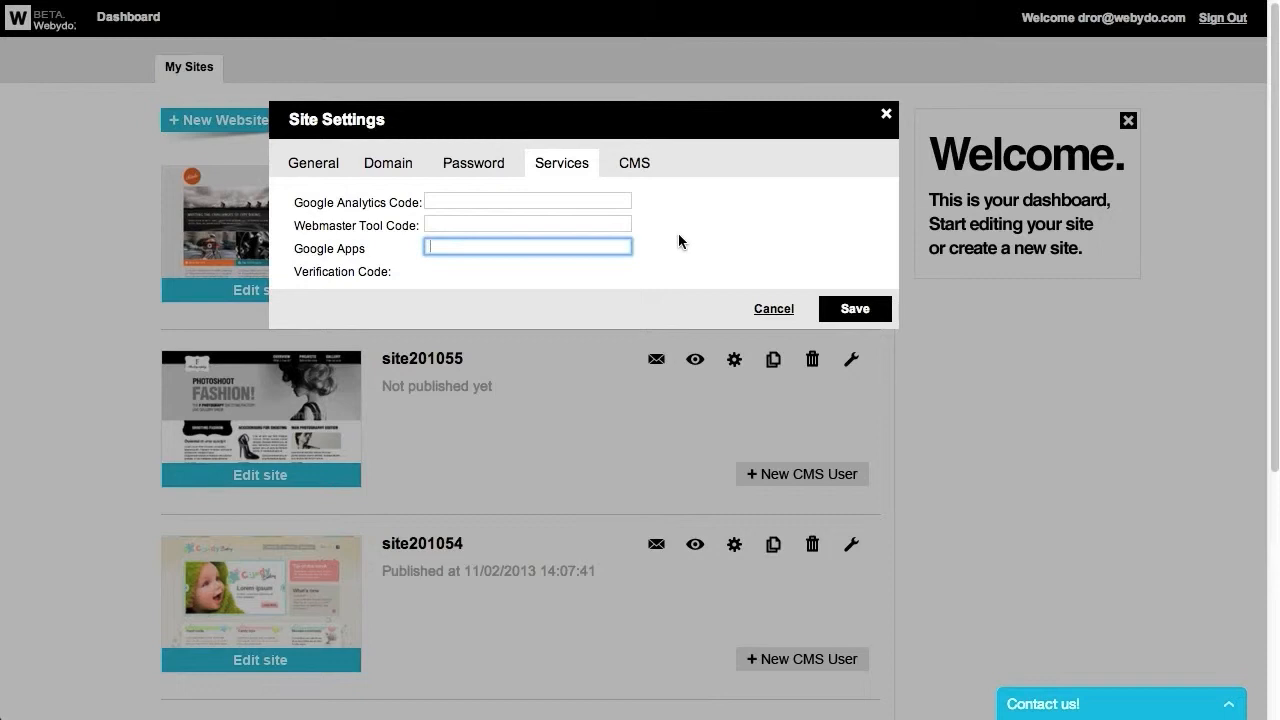
pyautogui.click(632, 162)
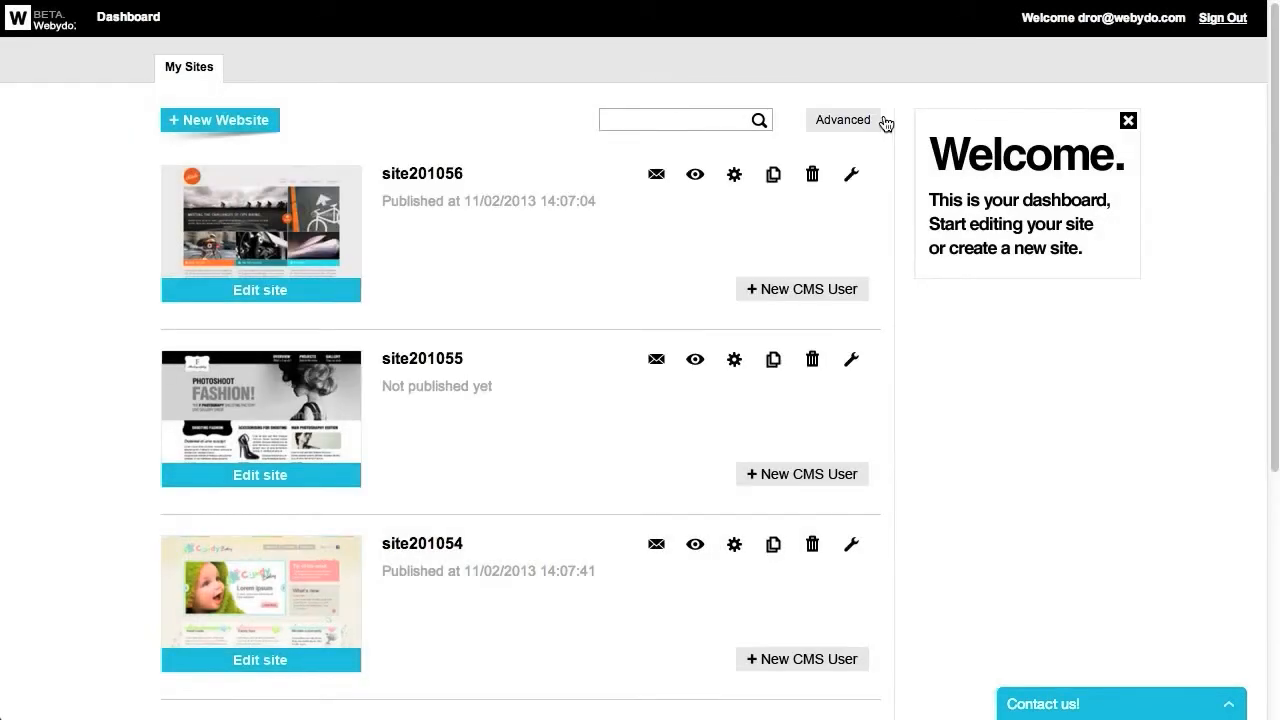
pyautogui.moveTo(798, 268)
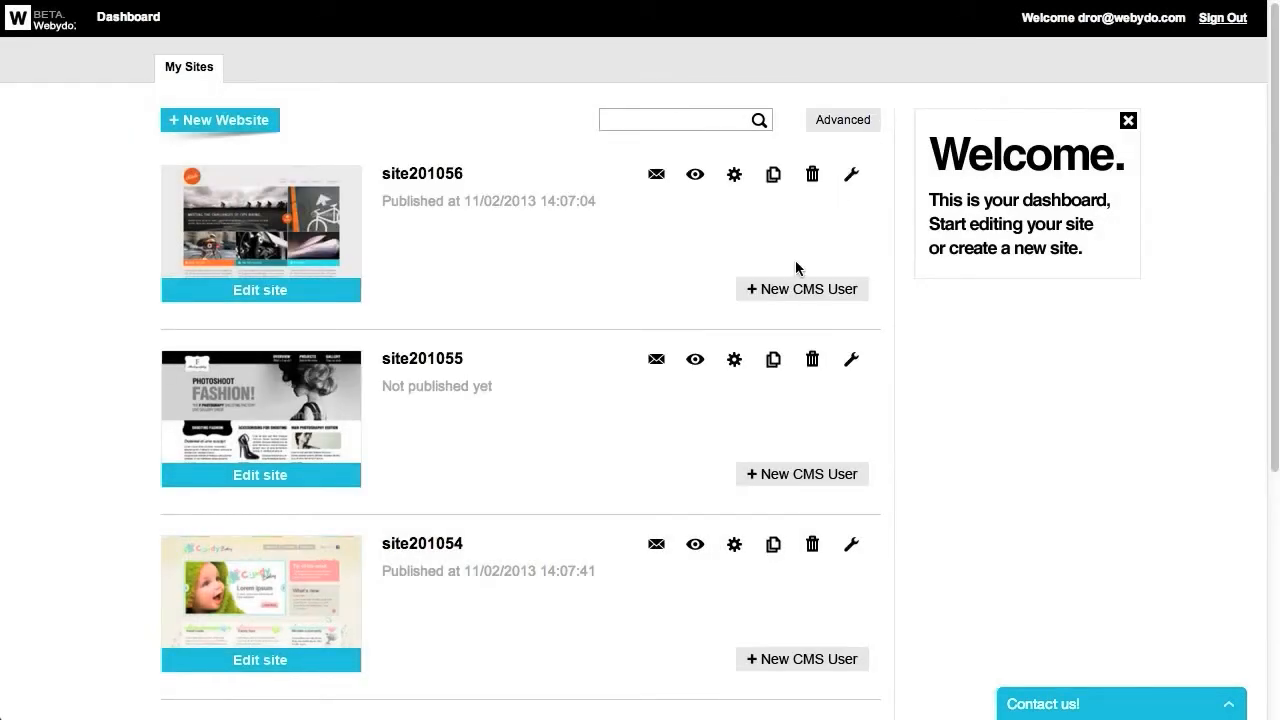
pyautogui.moveTo(788, 302)
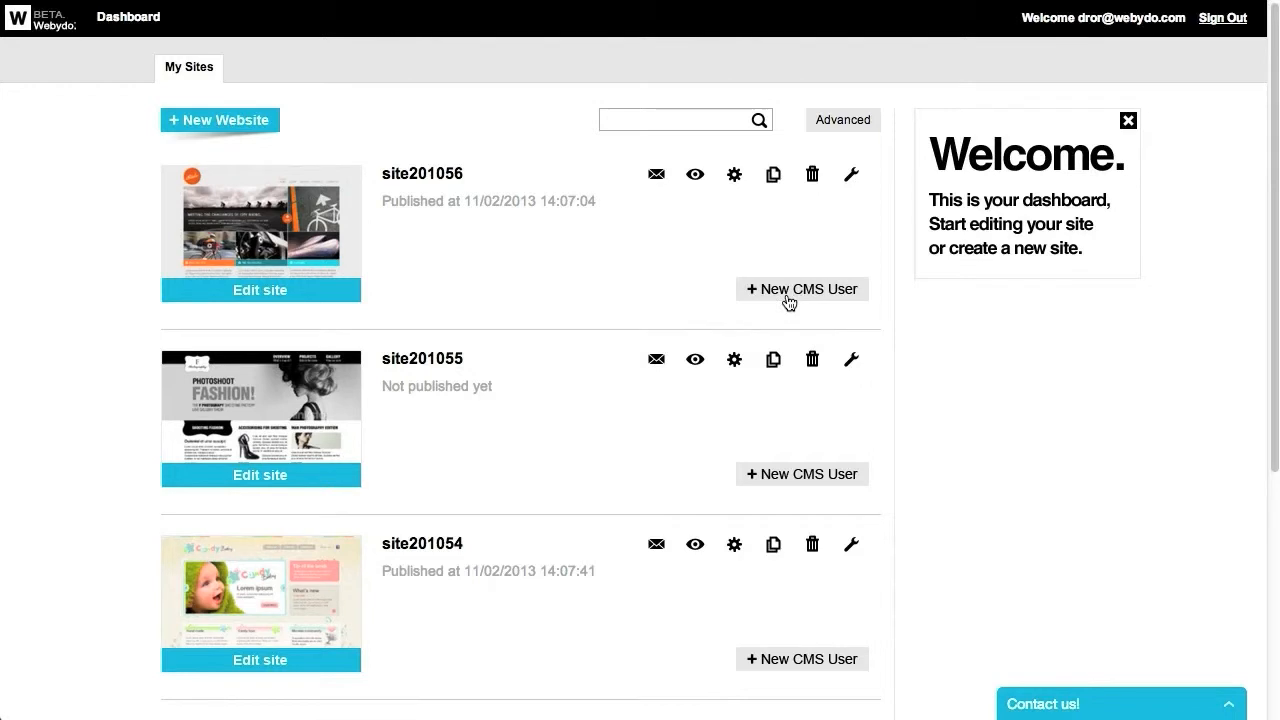
pyautogui.moveTo(772, 174)
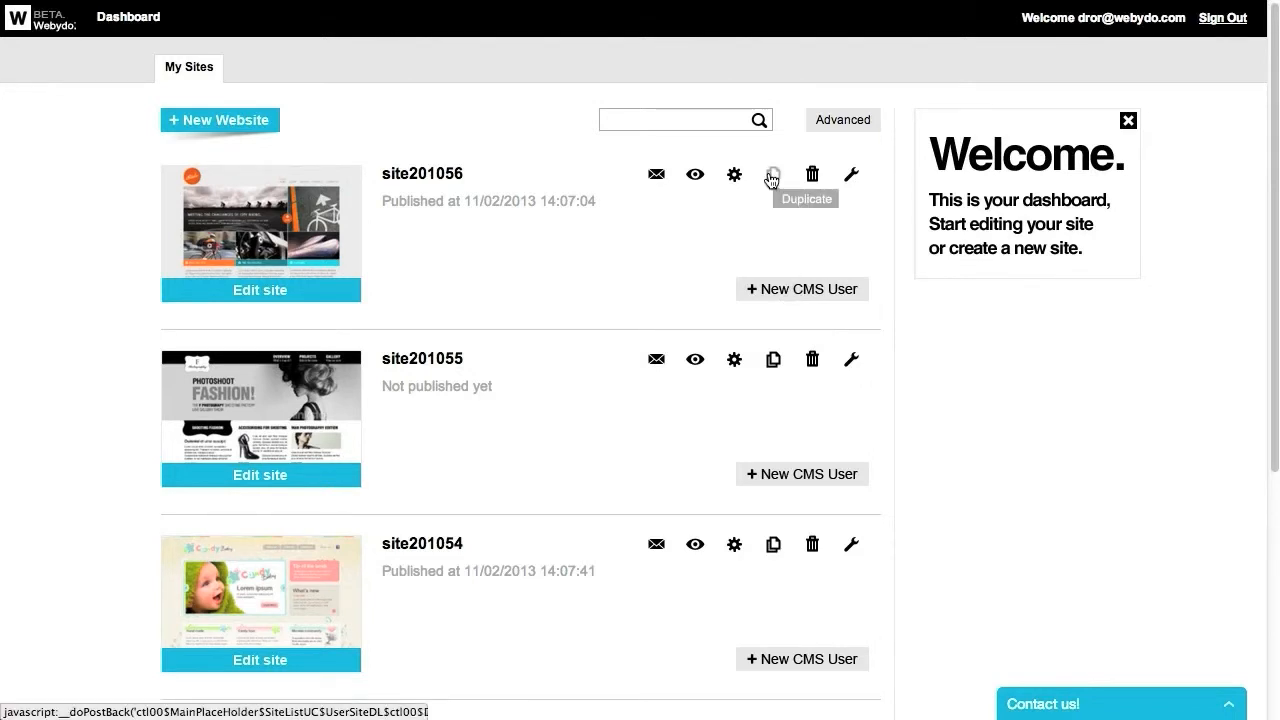
pyautogui.moveTo(812, 174)
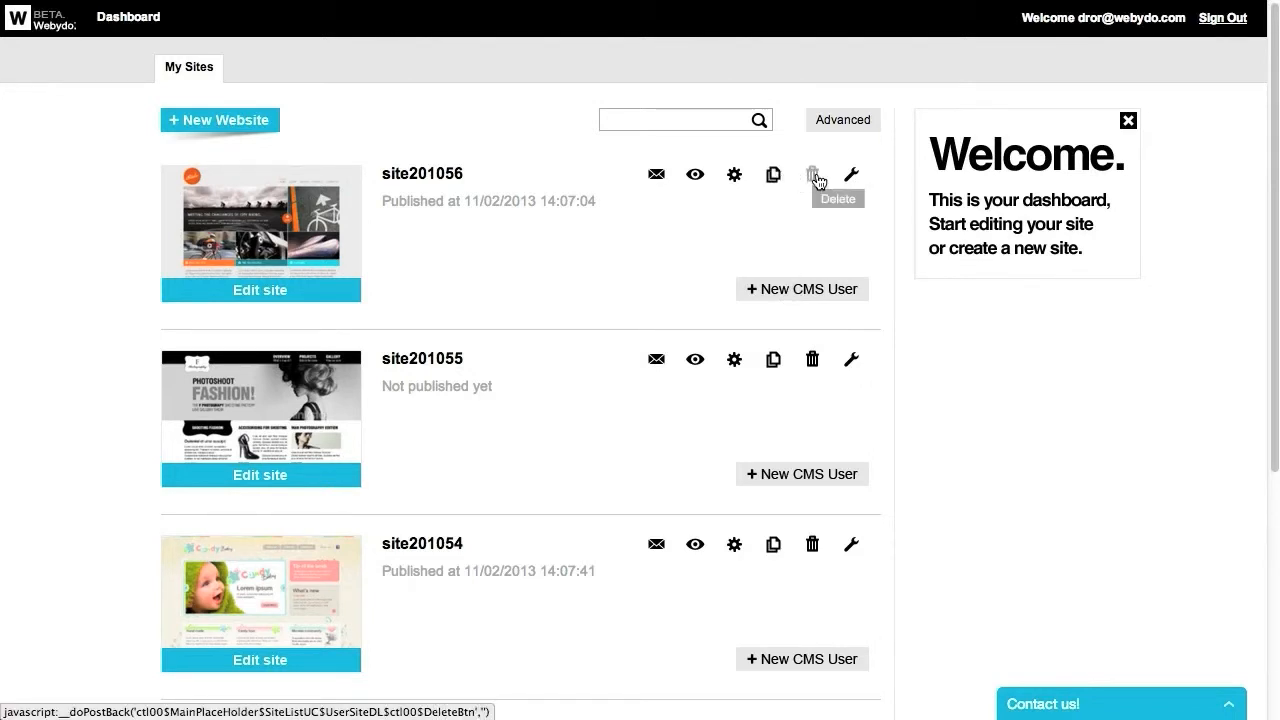
pyautogui.click(852, 174)
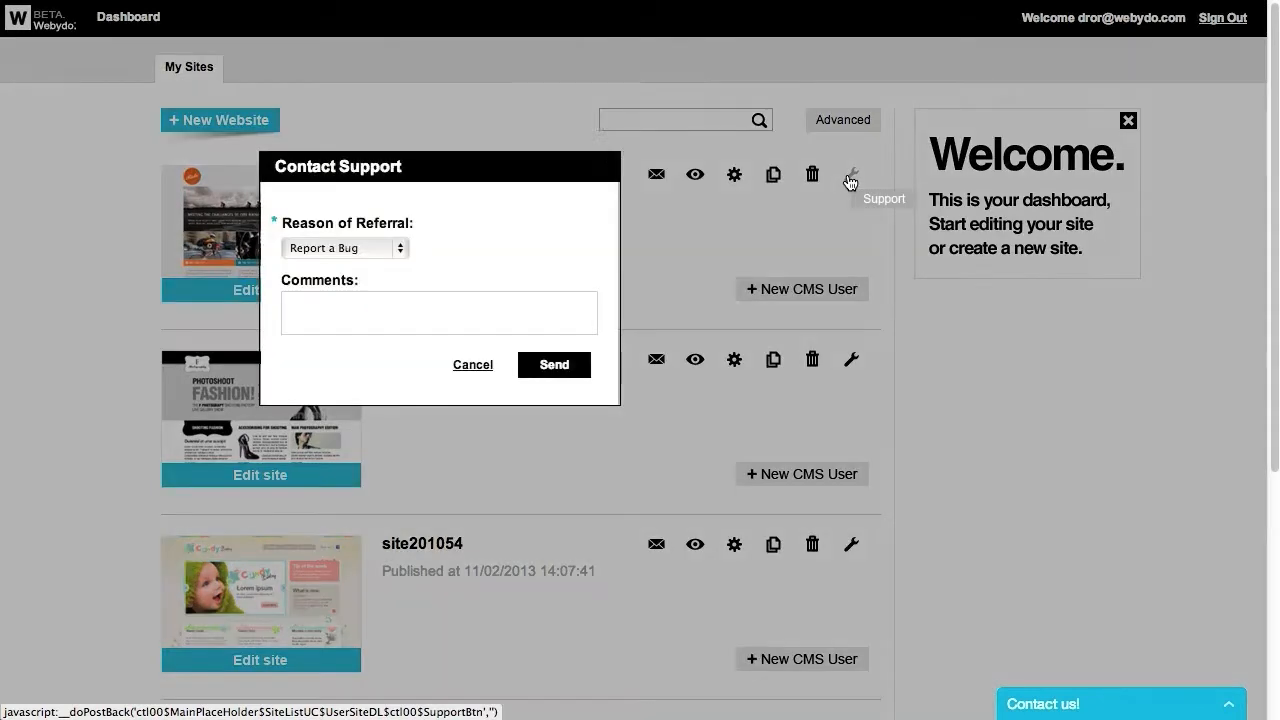
pyautogui.moveTo(588, 224)
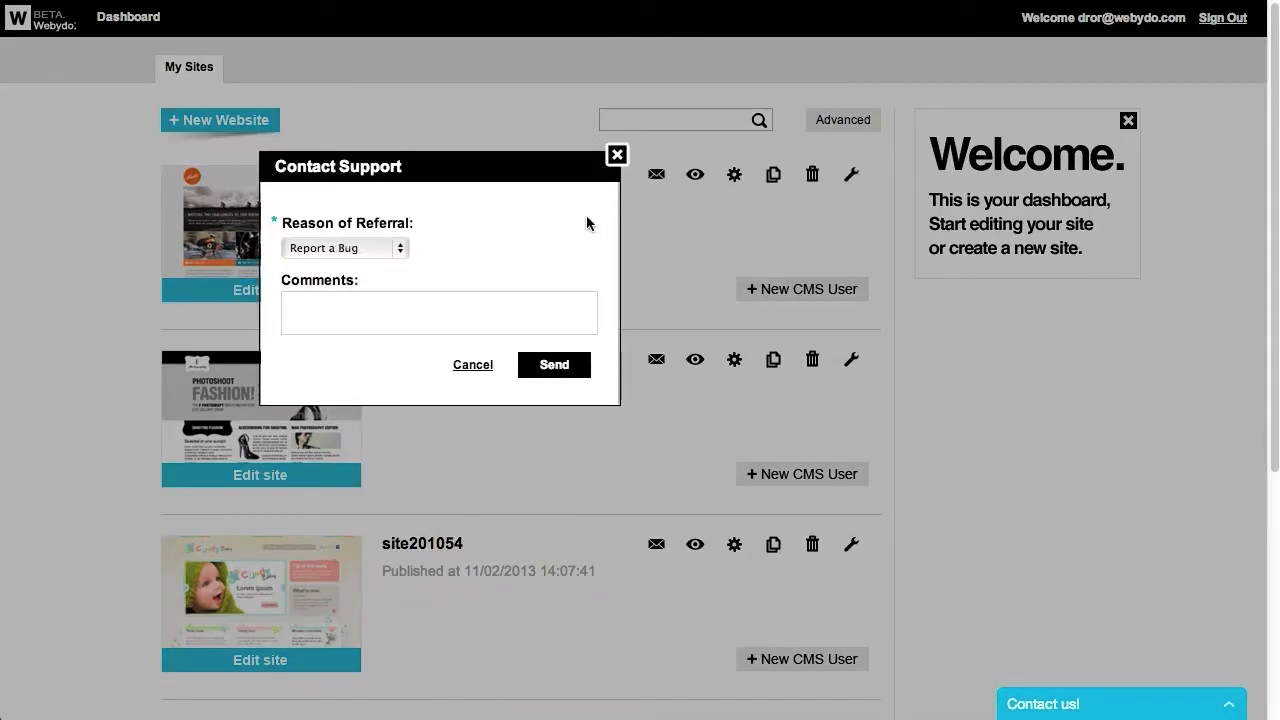
pyautogui.moveTo(694, 300)
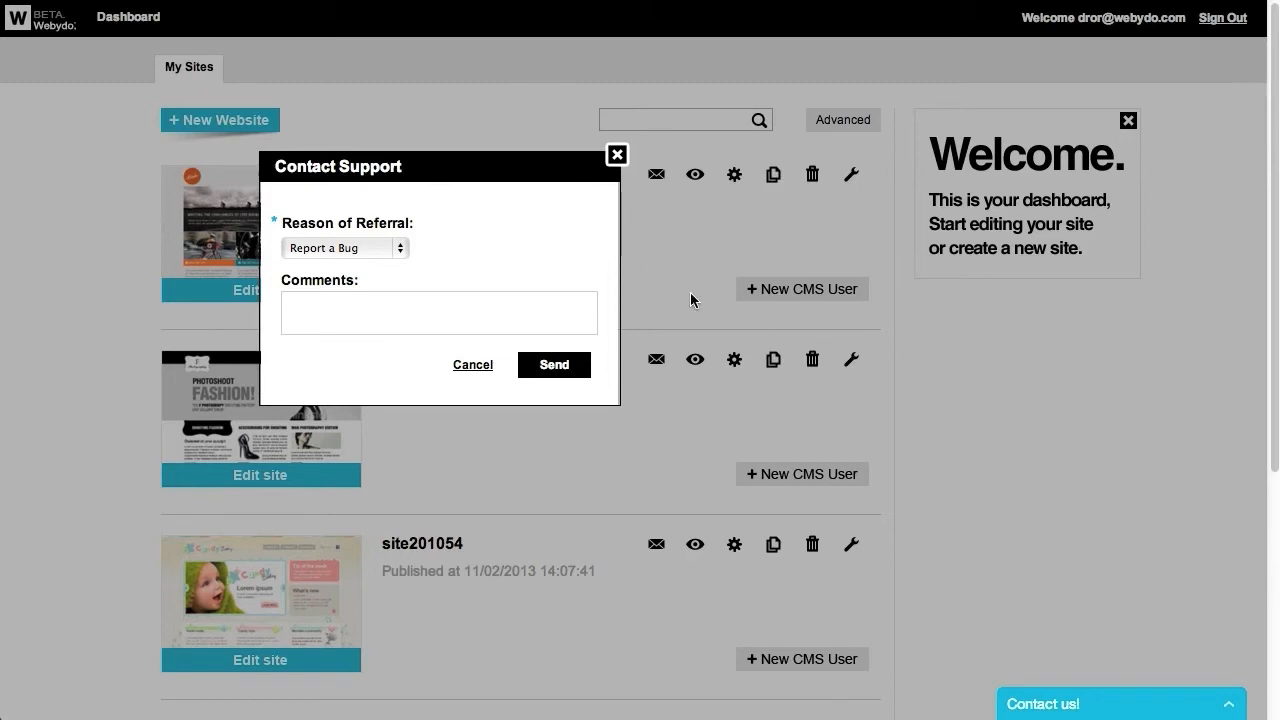